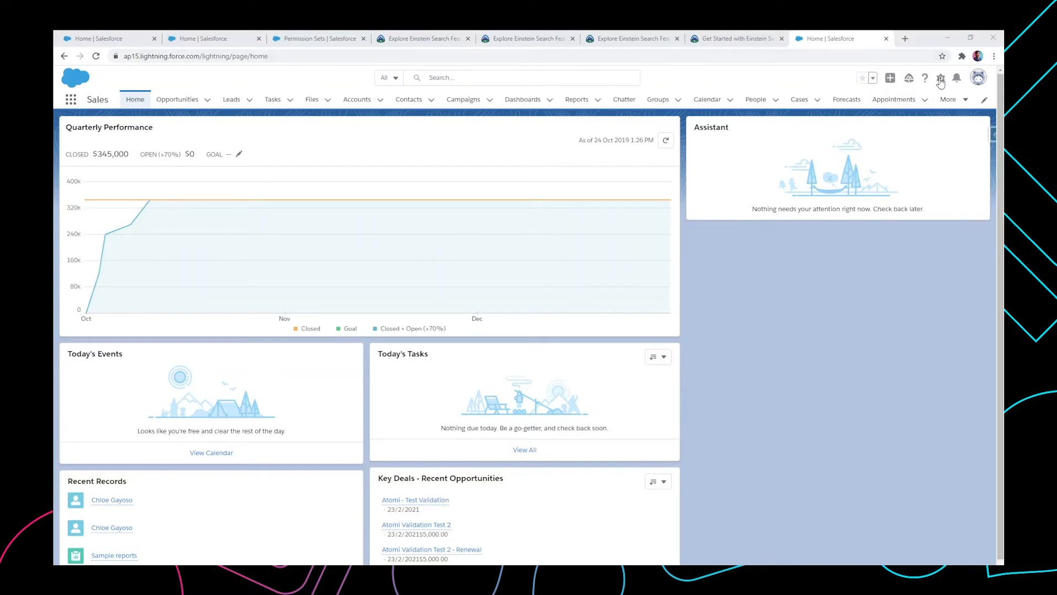
Open Setup and filter Quick Find with 'einstein search'
click(940, 78)
text(e)
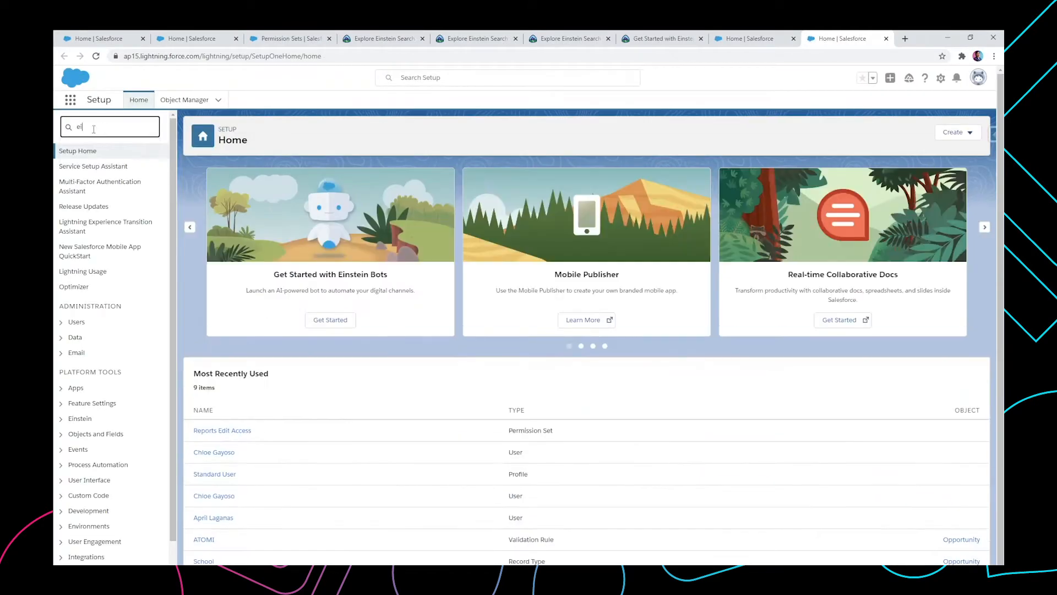
text(instein sear)
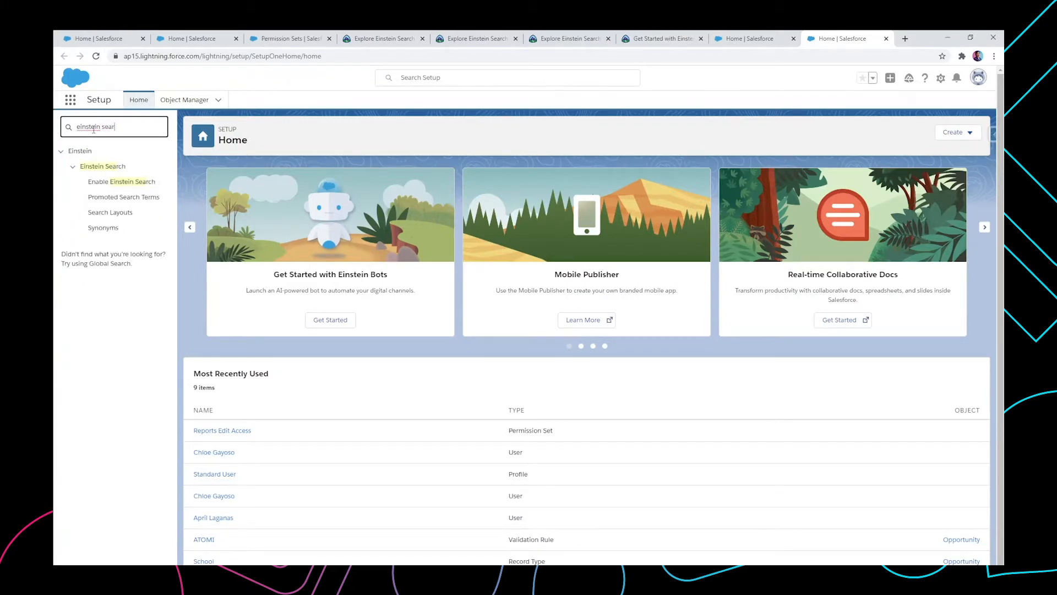
mouse_move(121, 181)
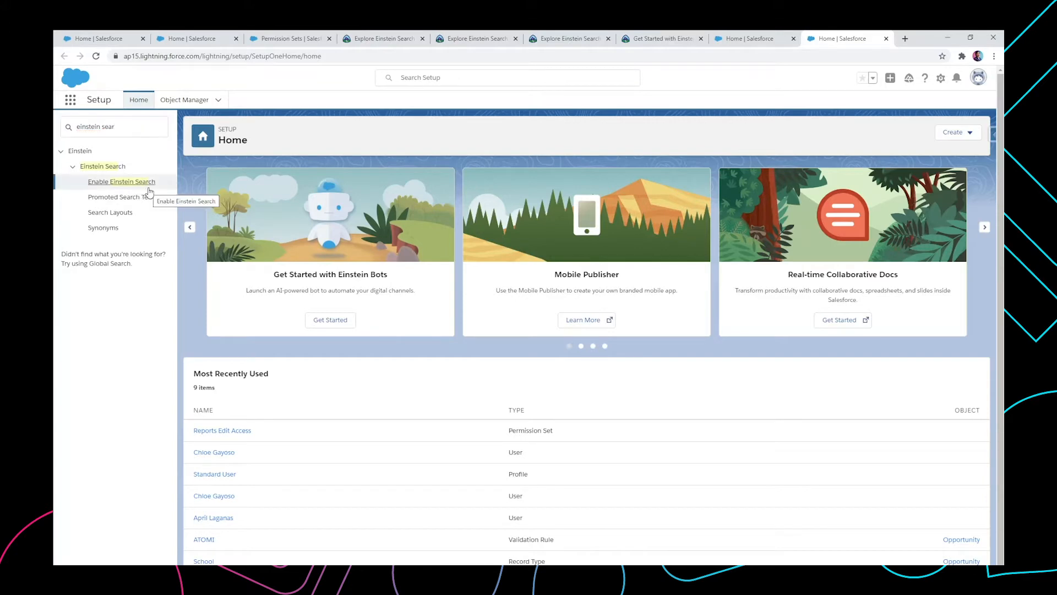
Open the Enable Einstein Search page listing personalization, instant results and natural language options
click(122, 181)
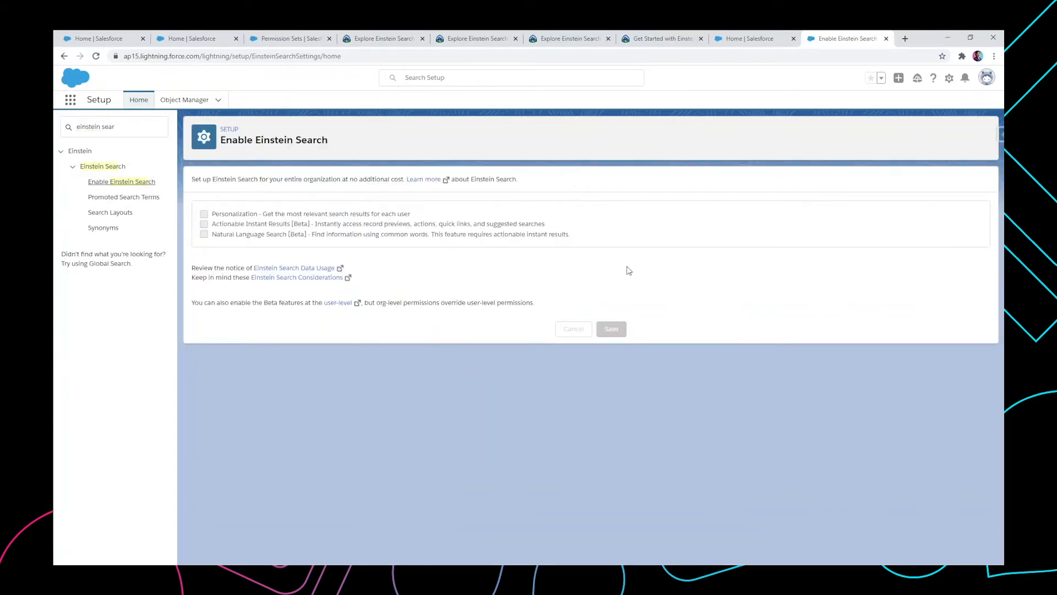
mouse_move(520, 174)
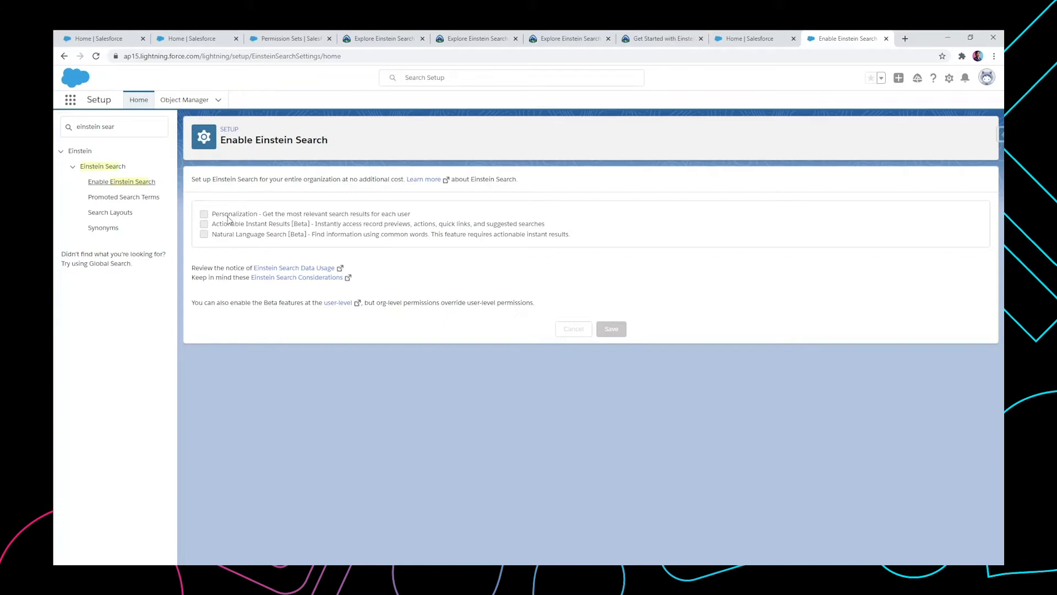
mouse_move(252, 234)
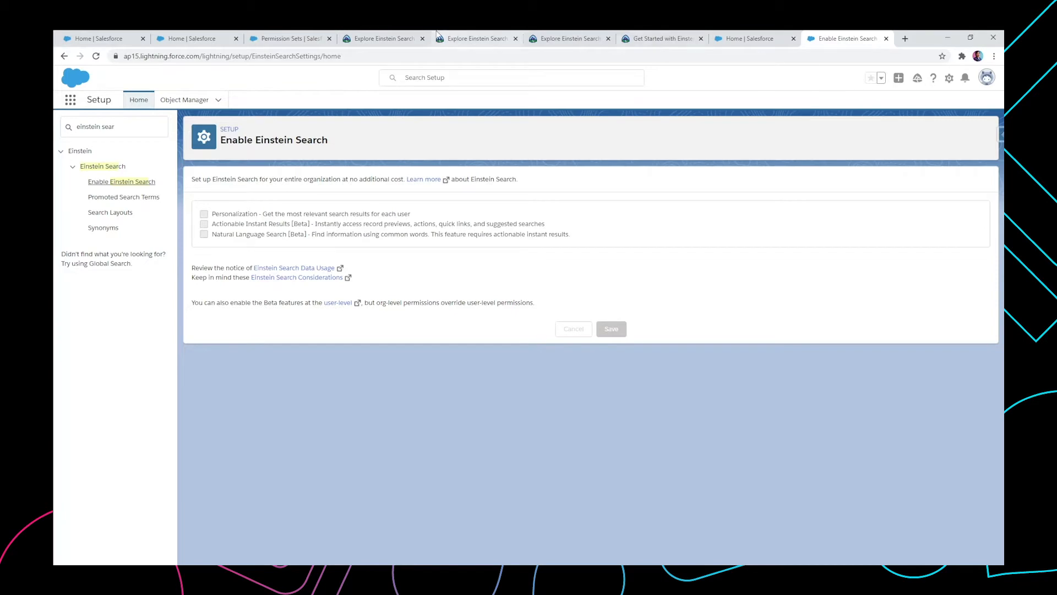
Read the Trailhead unit's Kara-versus-Ben personalized Acme search results examples
click(382, 38)
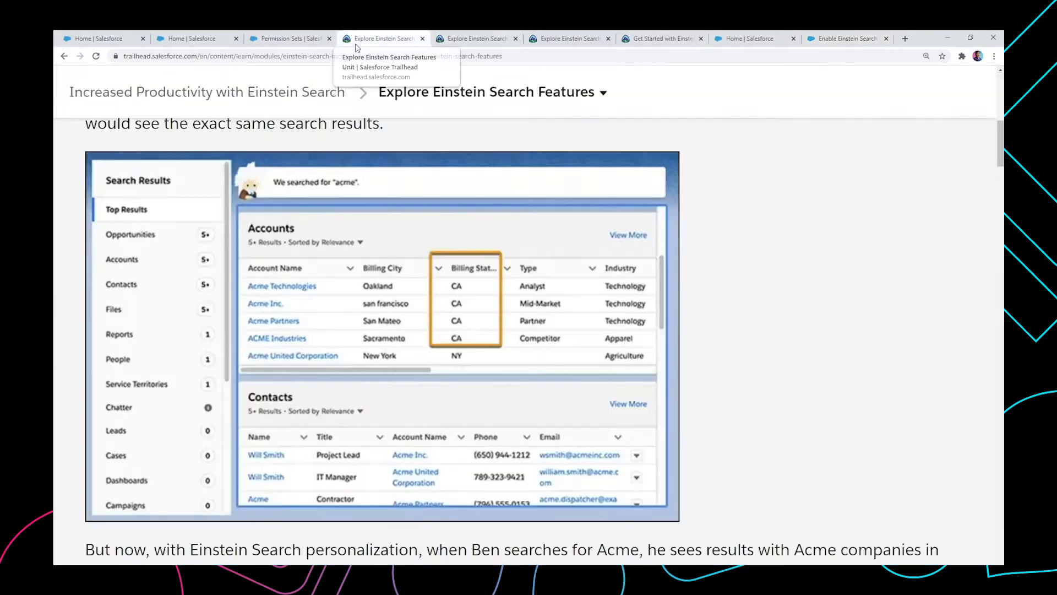
mouse_move(802, 312)
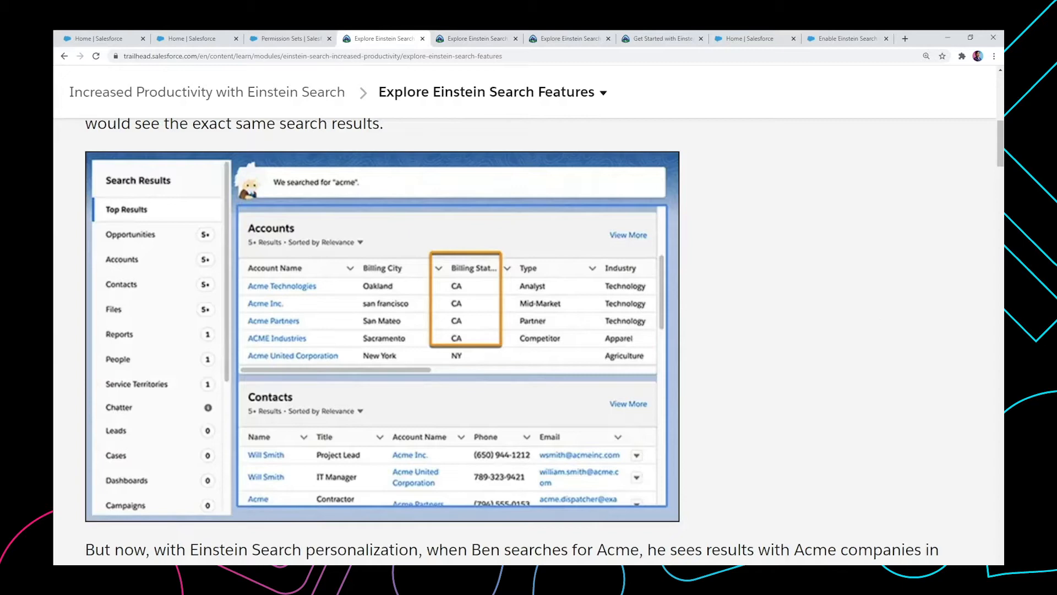
mouse_move(632, 309)
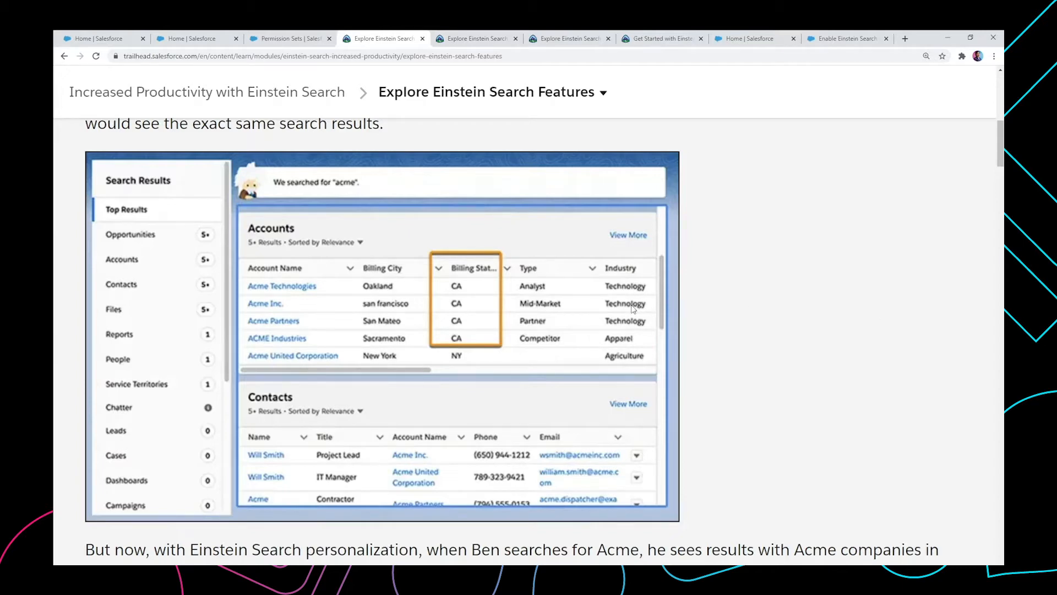
mouse_move(719, 239)
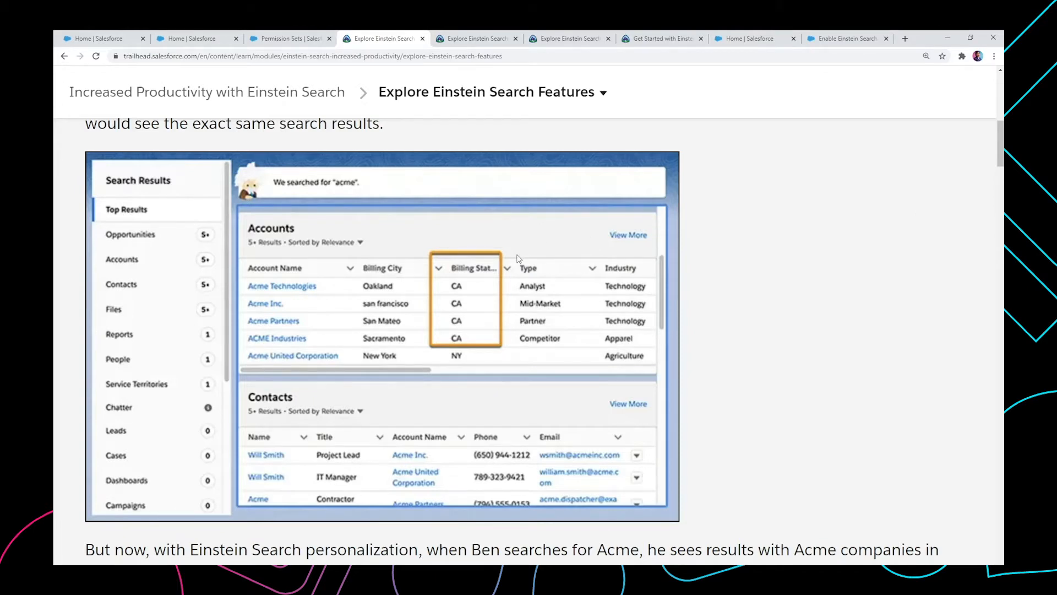
mouse_move(261, 324)
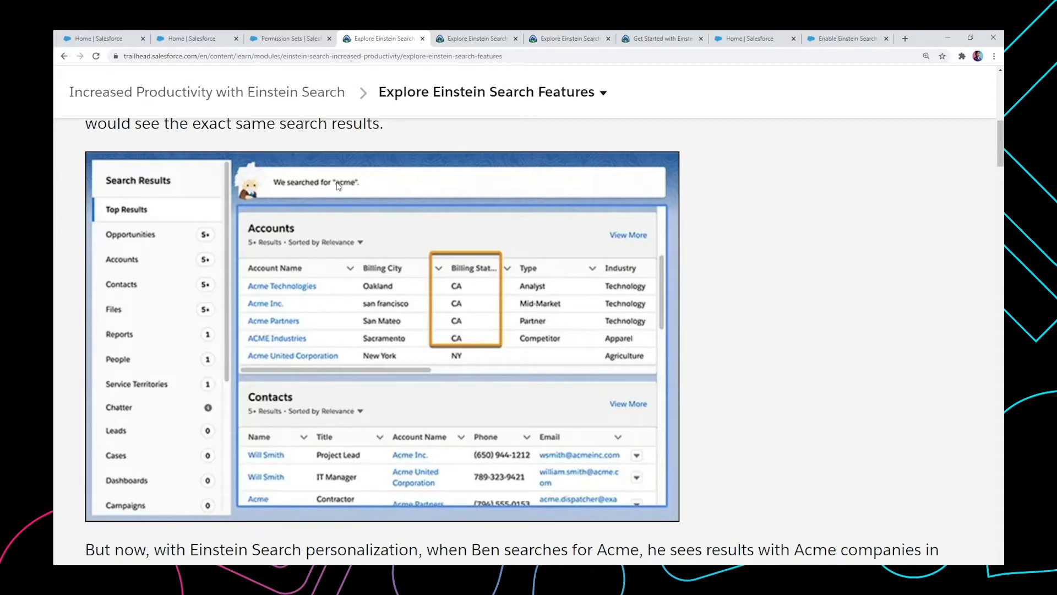
mouse_move(957, 204)
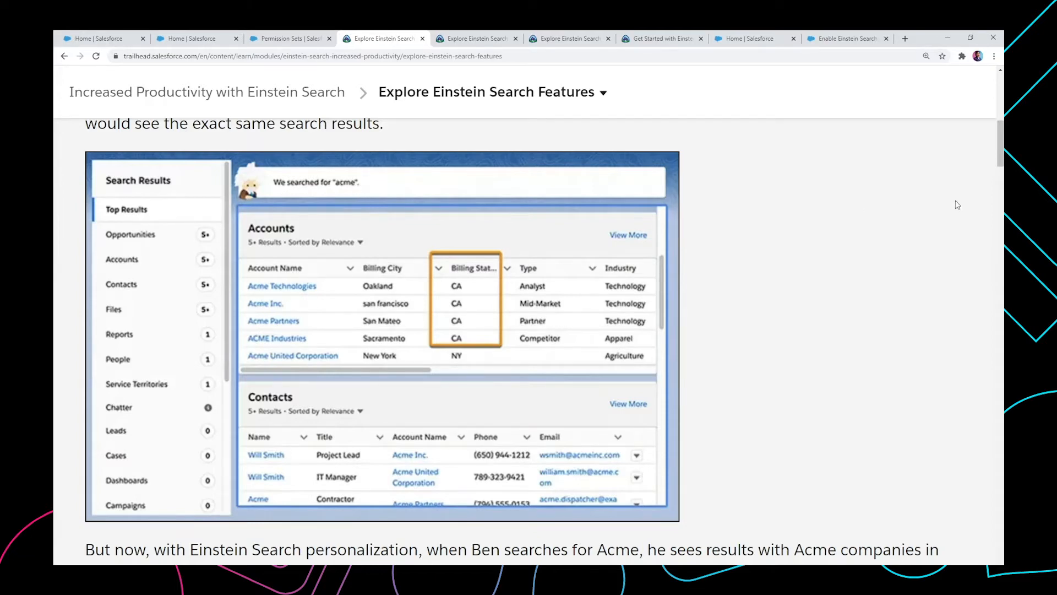
mouse_move(462, 335)
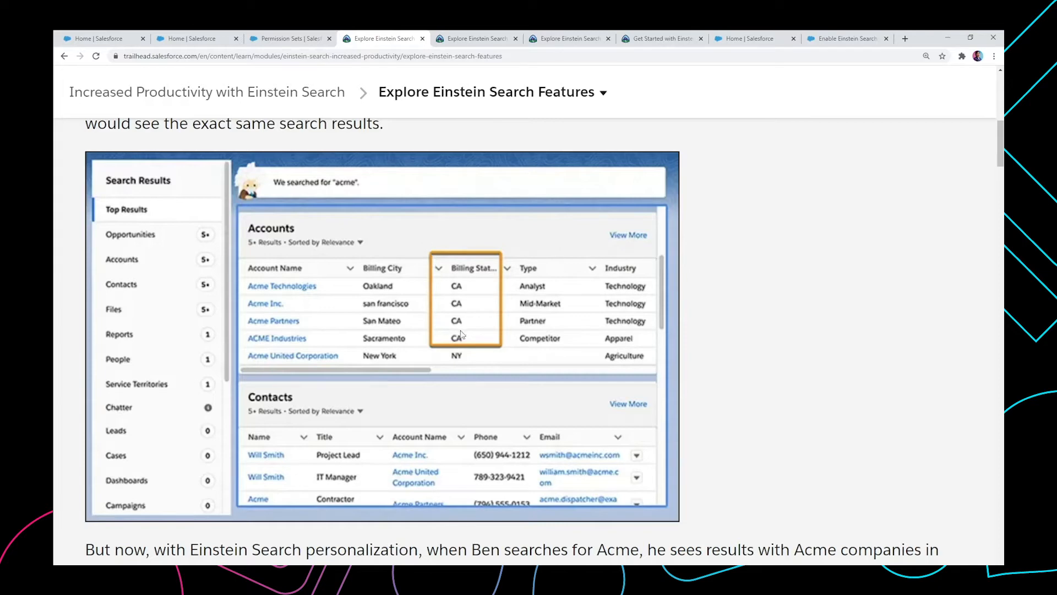
mouse_move(970, 250)
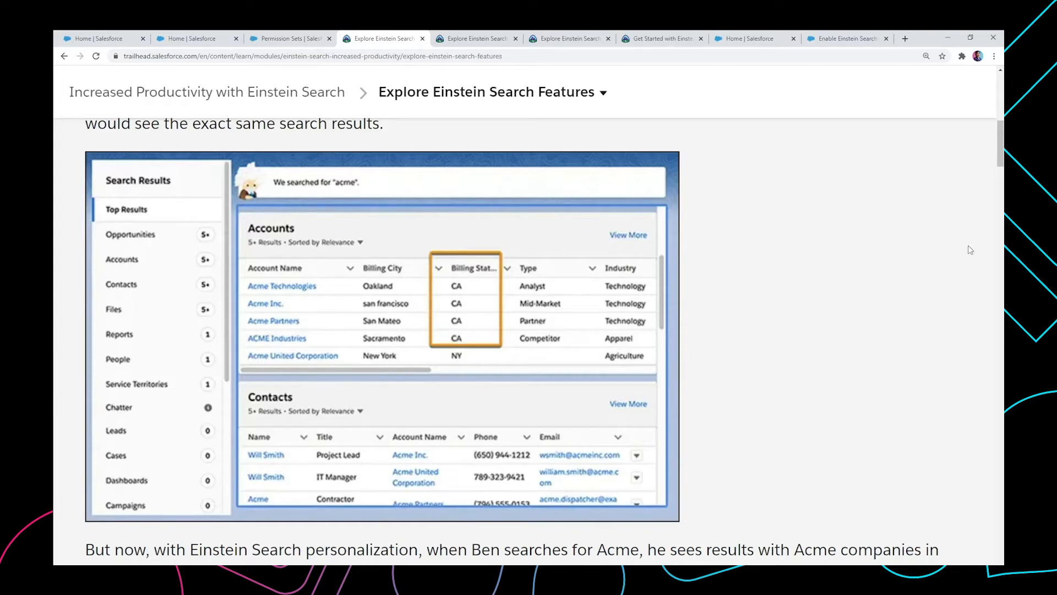
scroll(down, 3)
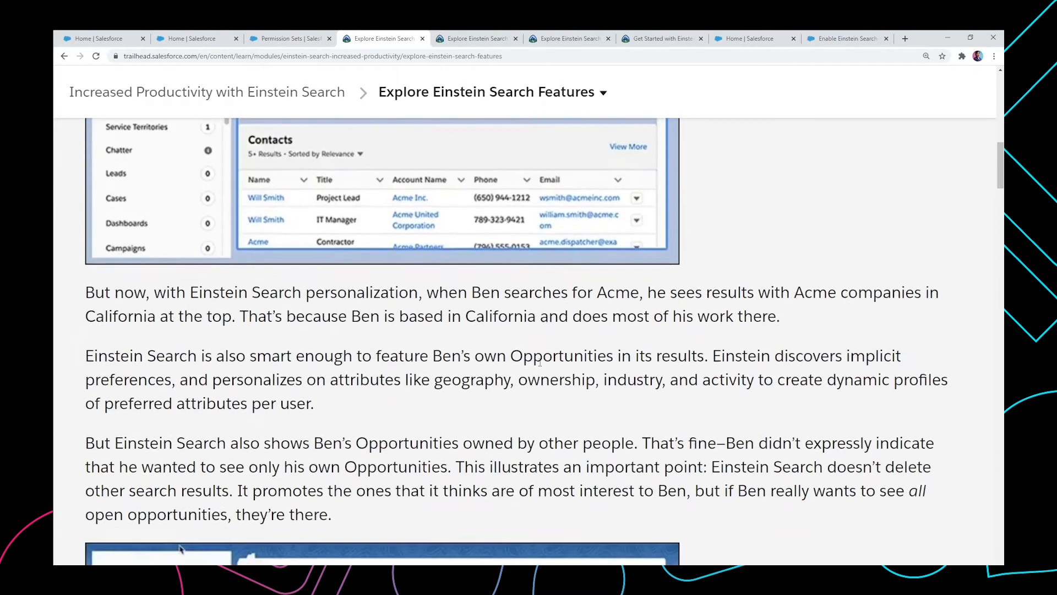
scroll(down, 3)
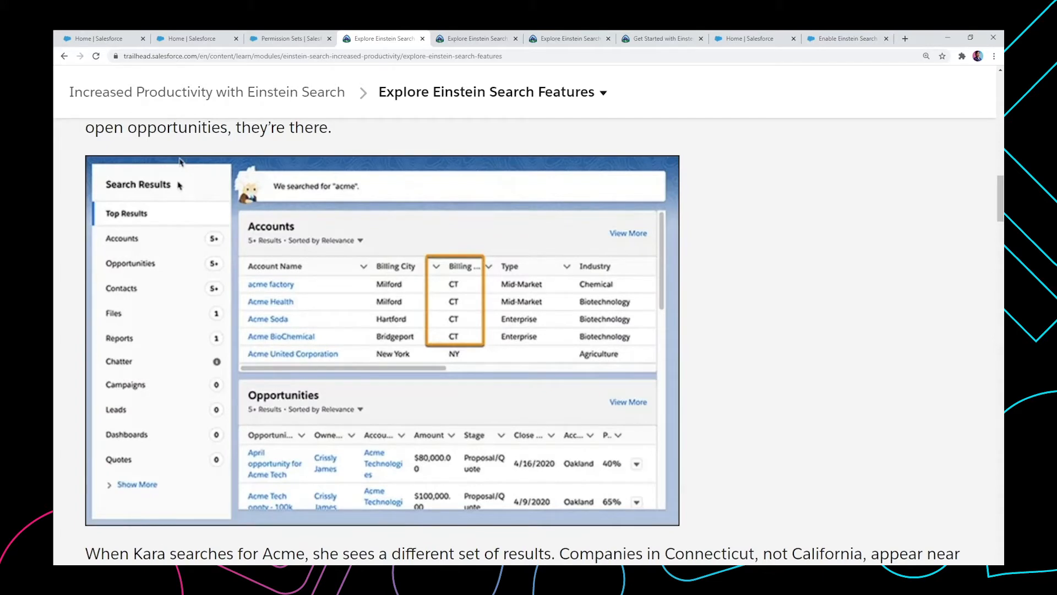
mouse_move(326, 190)
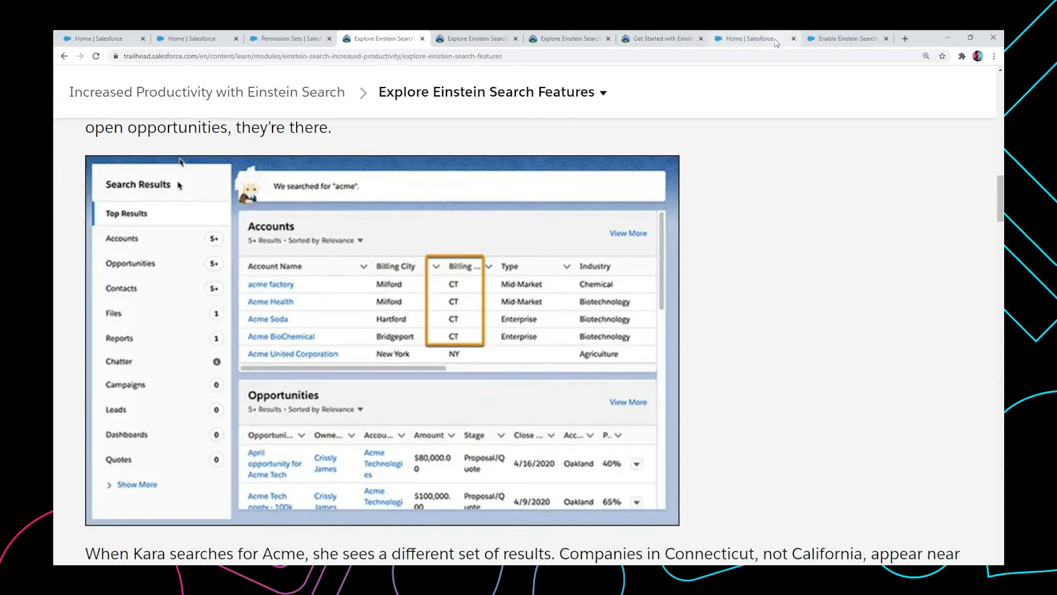
Search 'open opportunities' in the first org with no matches, then move to the sandbox org
click(754, 38)
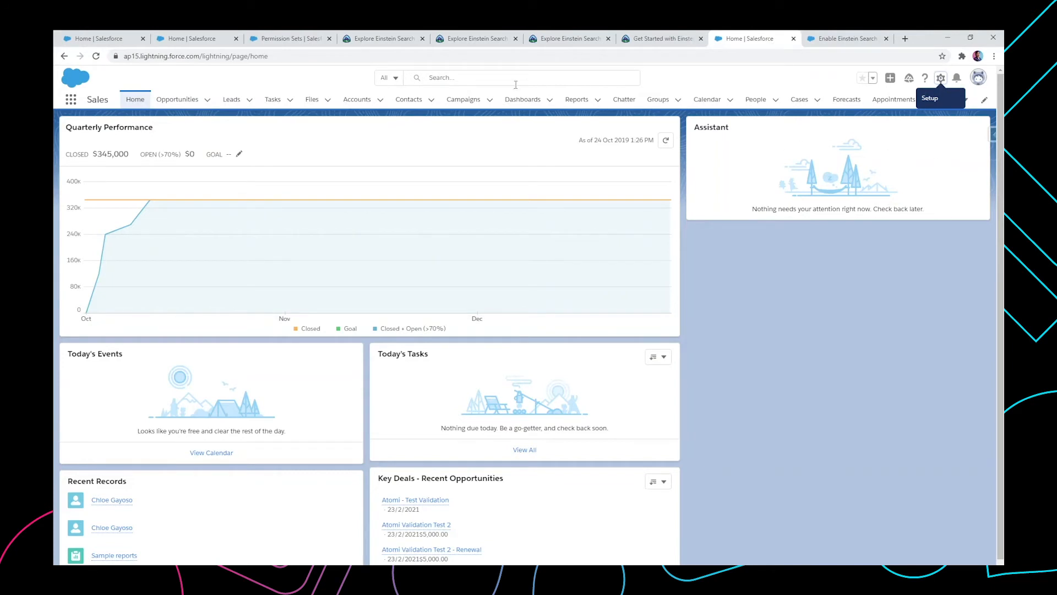
click(523, 77)
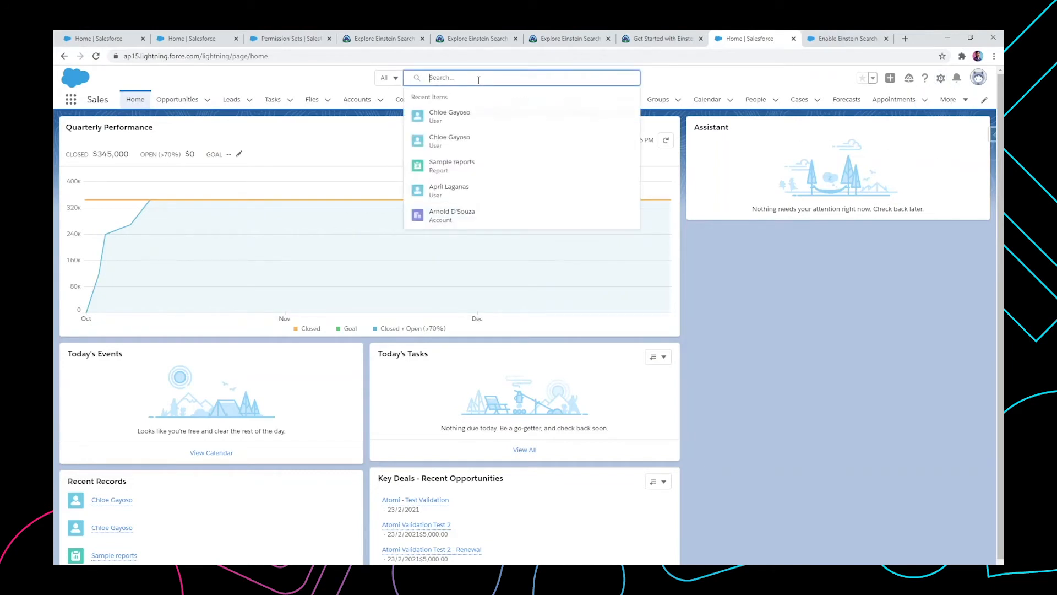
text(open opportunities)
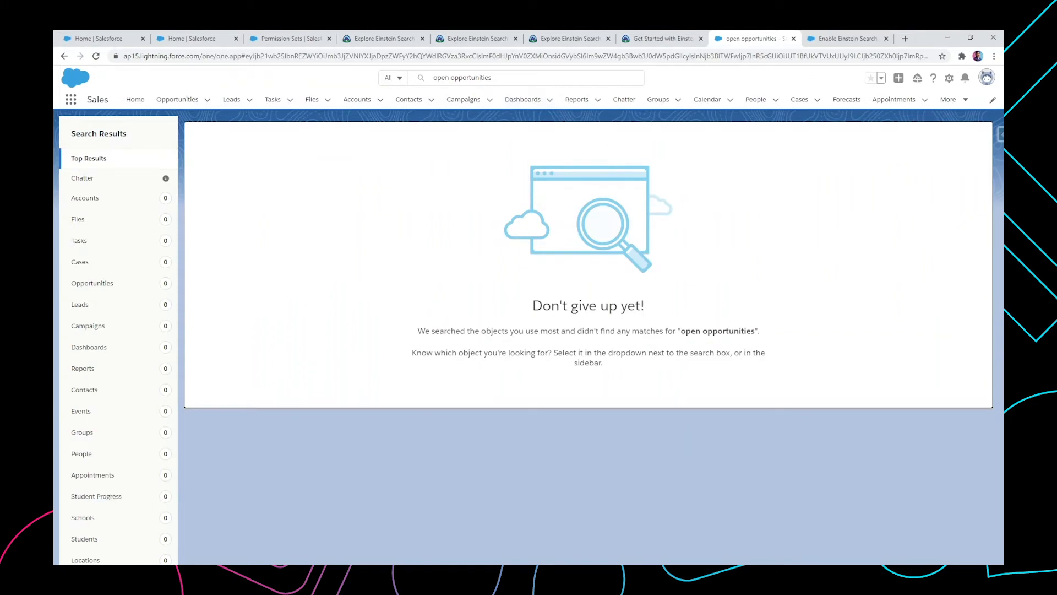
click(845, 39)
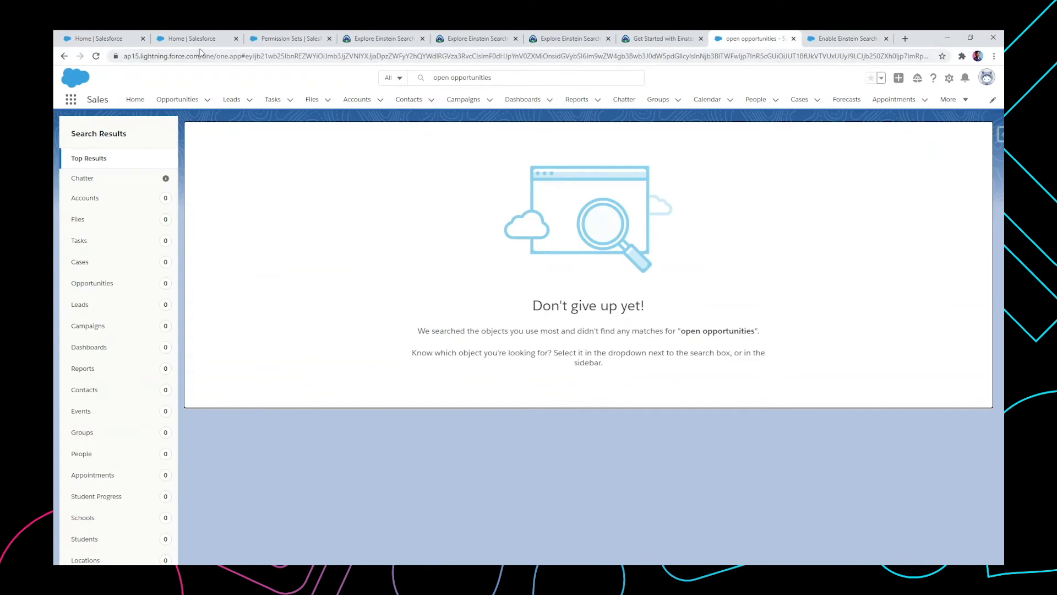
mouse_move(101, 38)
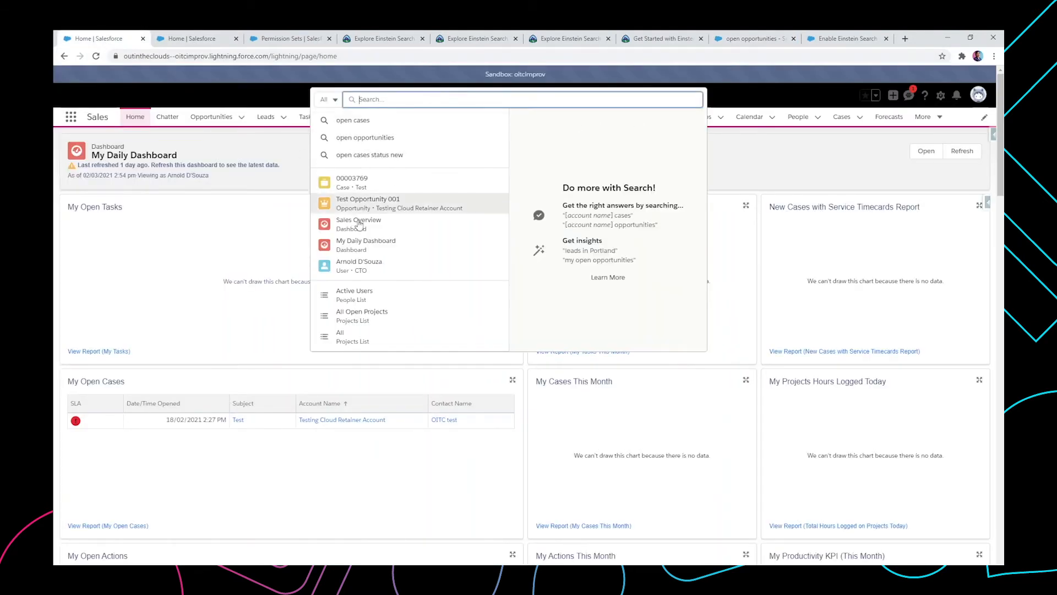
mouse_move(412, 123)
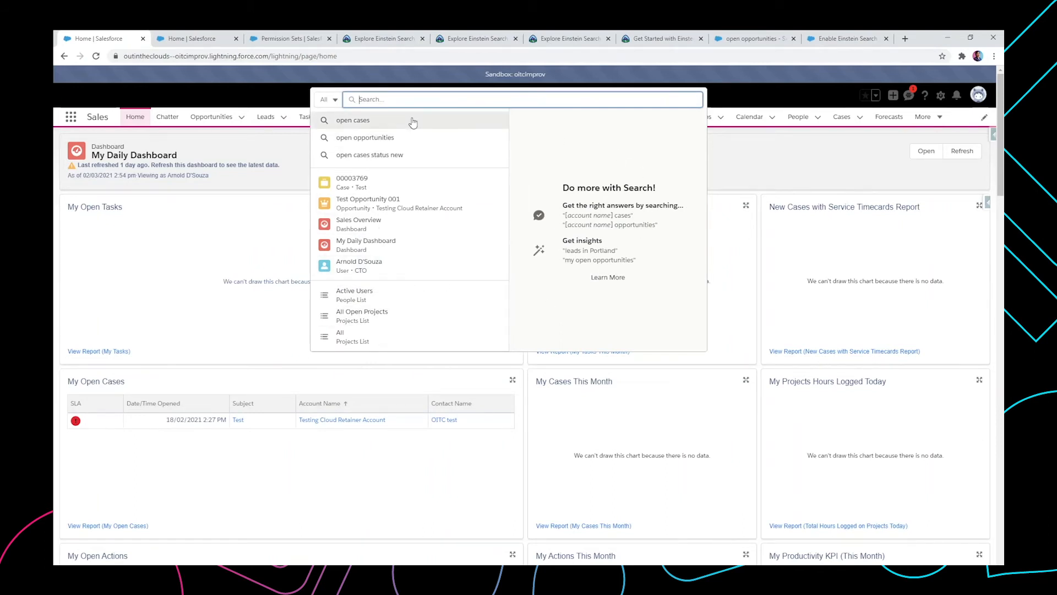
Run 'open opportunities' in the sandbox to get Test Opportunity 001, then clear the query
text(open opportuniti)
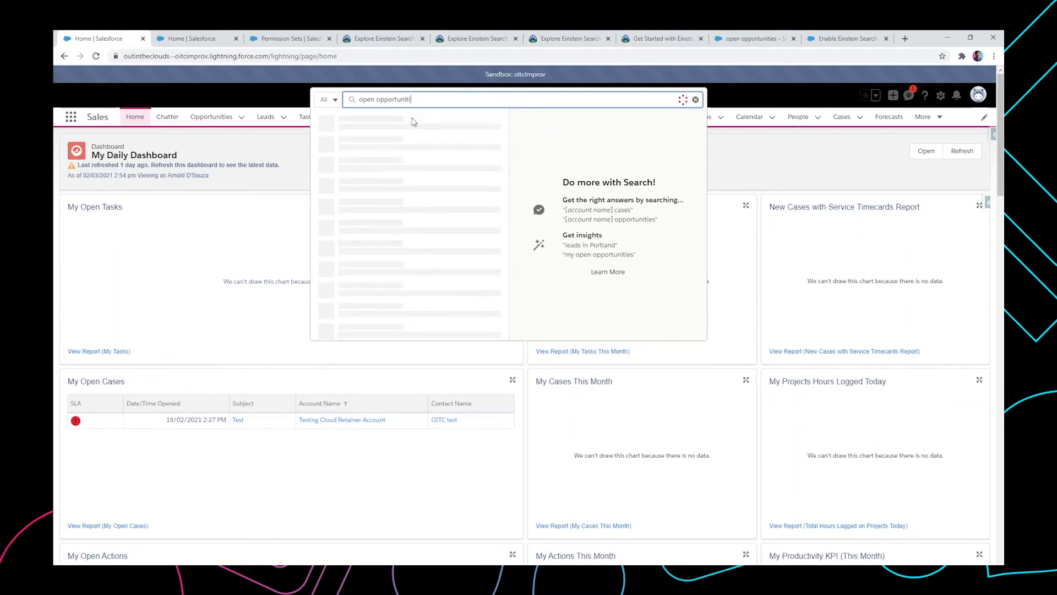
key(Enter)
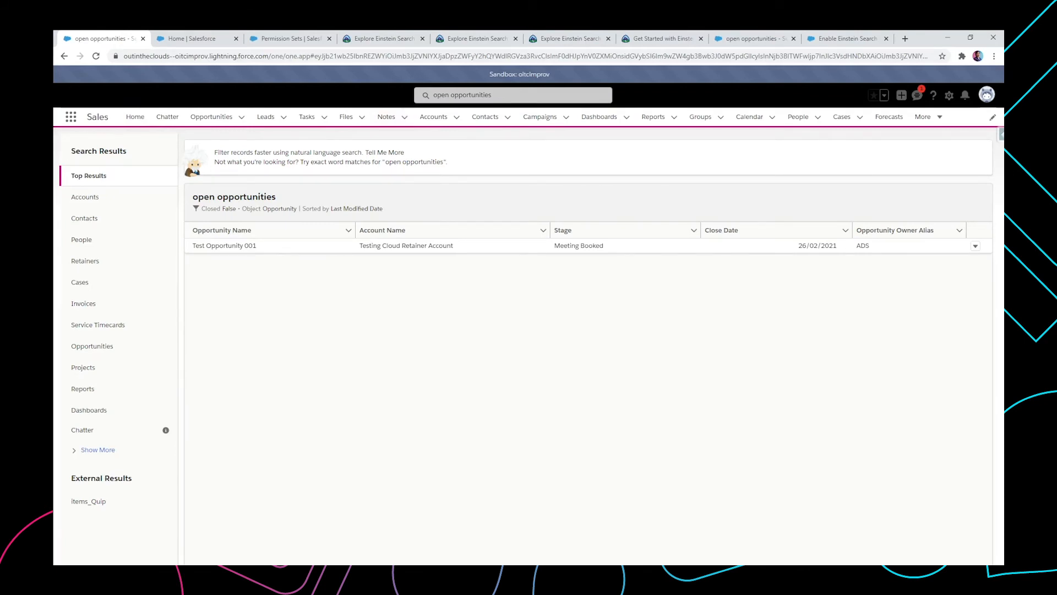
mouse_move(232, 274)
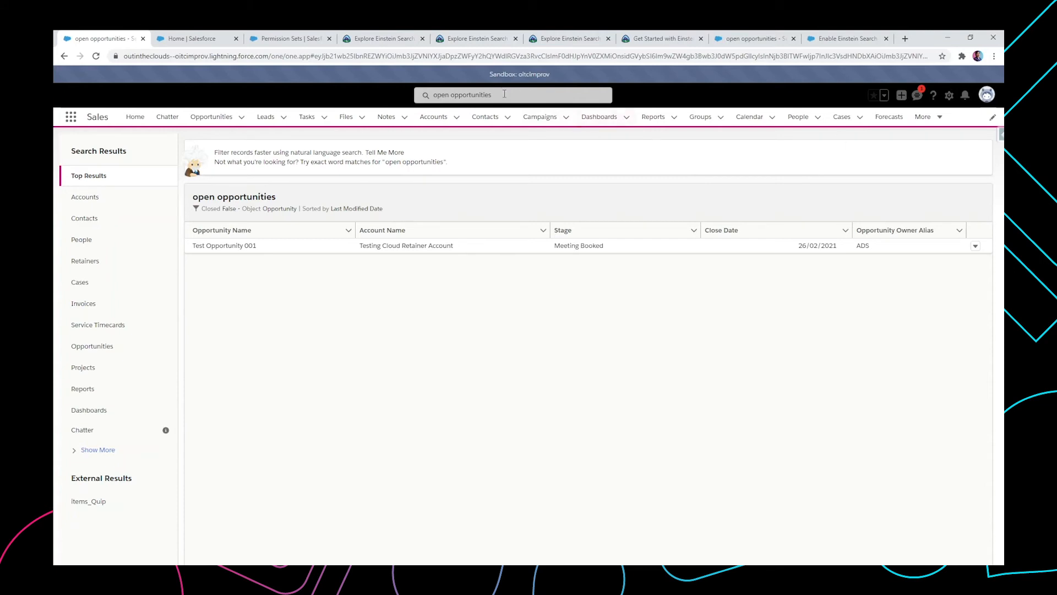
click(505, 94)
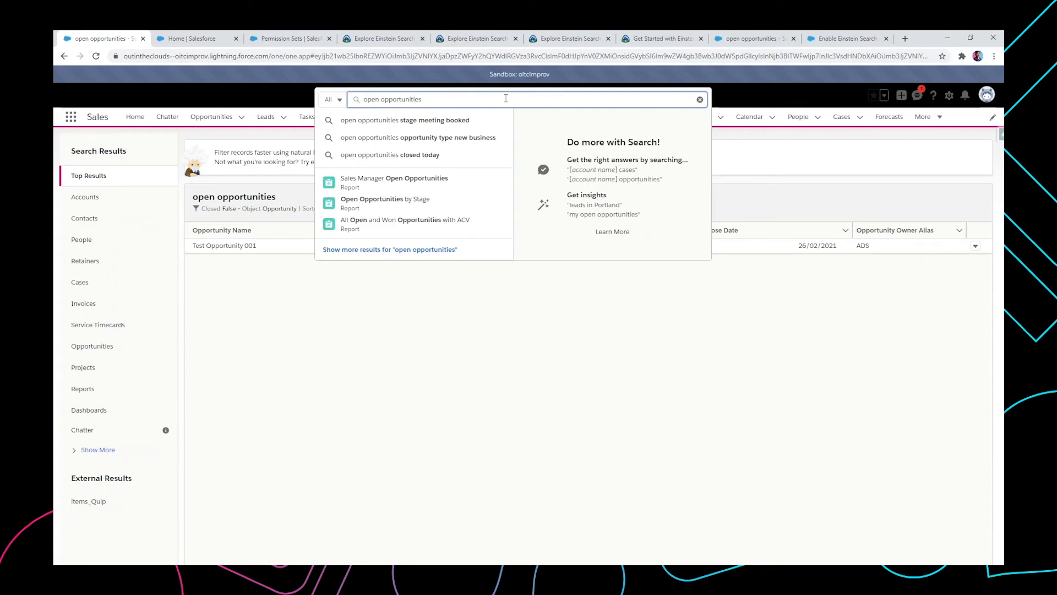
click(699, 99)
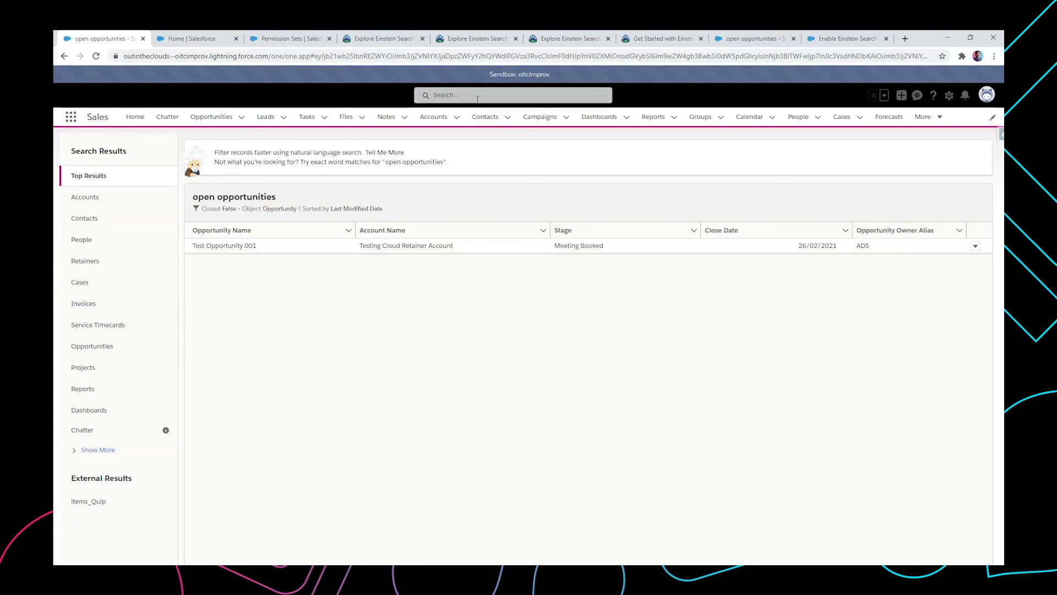
Search 'test', preview Test Opportunity 001 and open its Conga Sign Transactions related list
text(test)
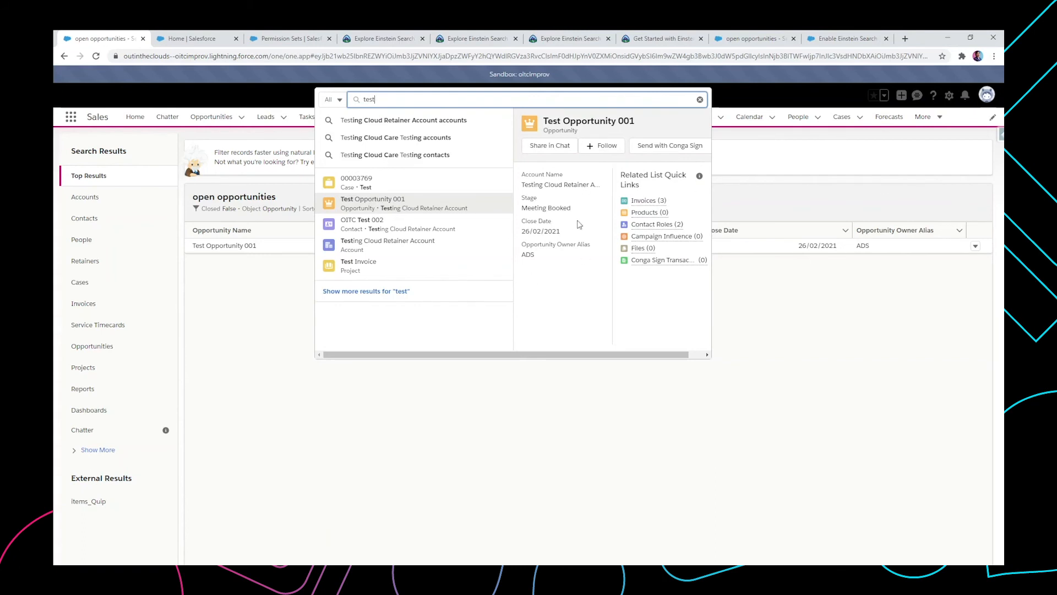
mouse_move(552, 210)
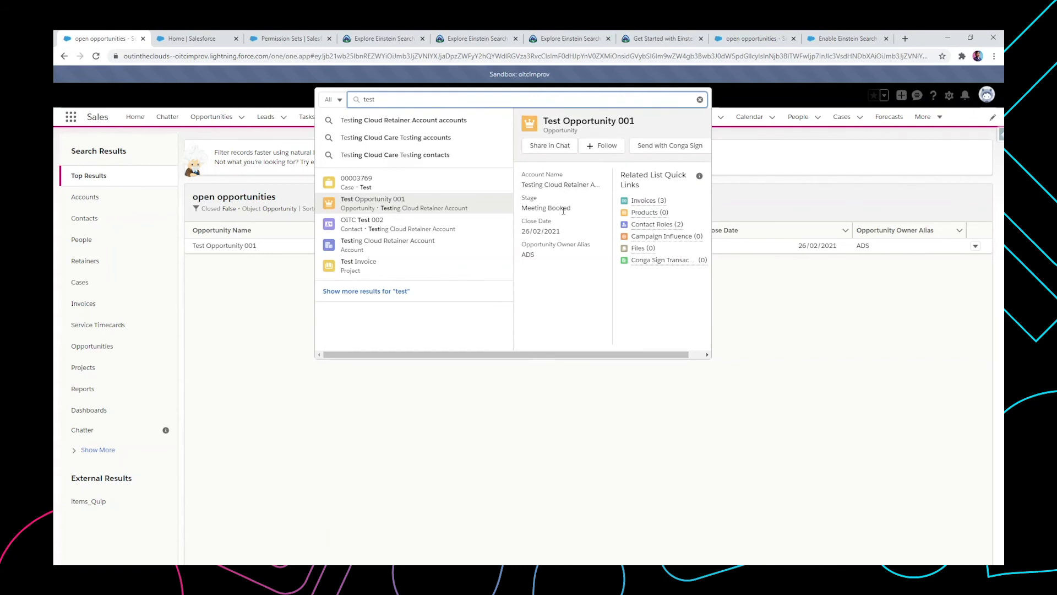
mouse_move(544, 194)
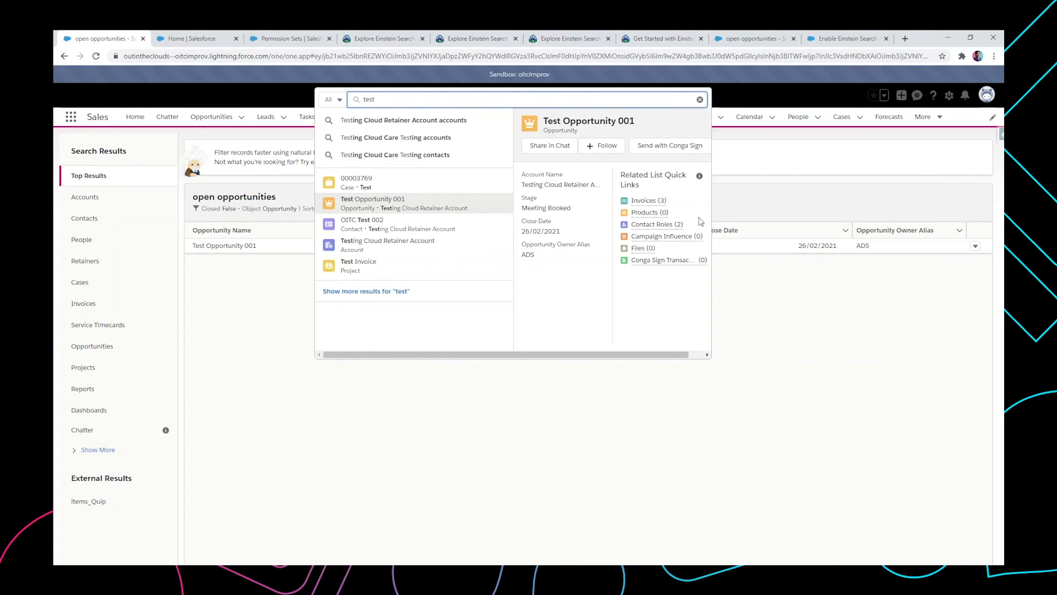
click(662, 261)
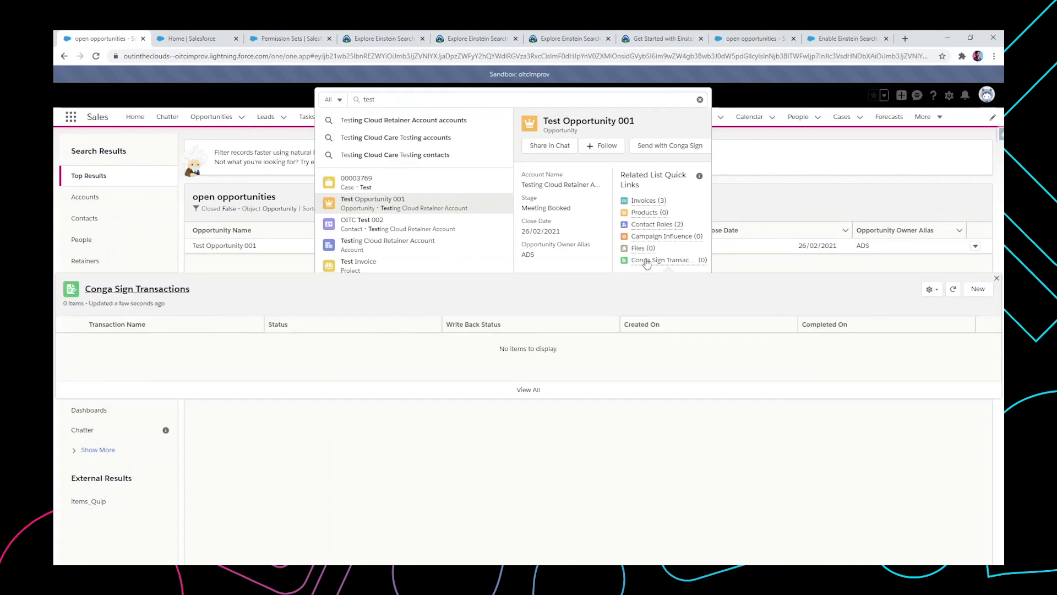
mouse_move(663, 259)
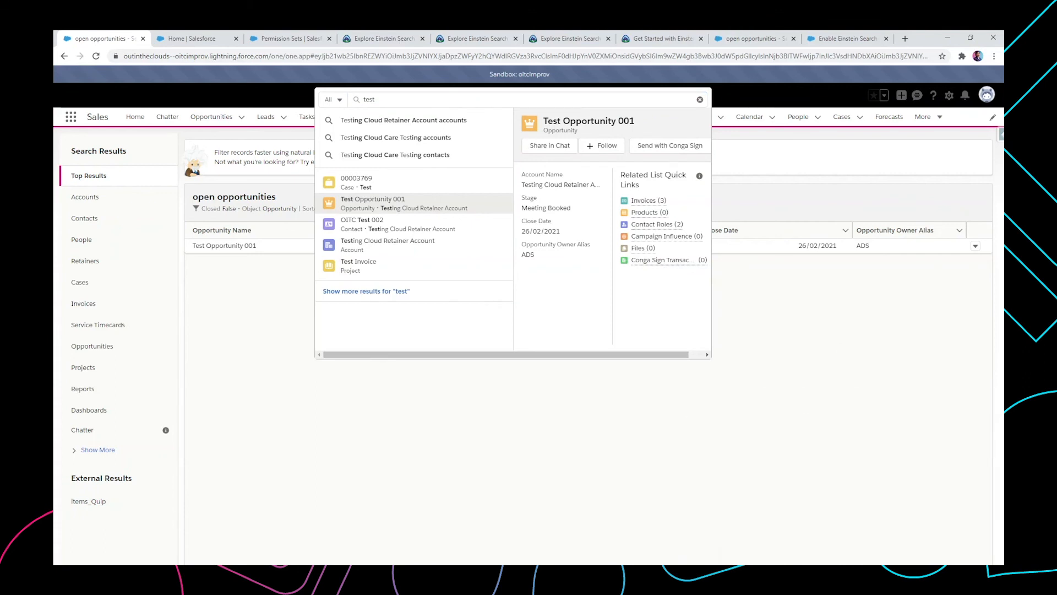
mouse_move(668, 145)
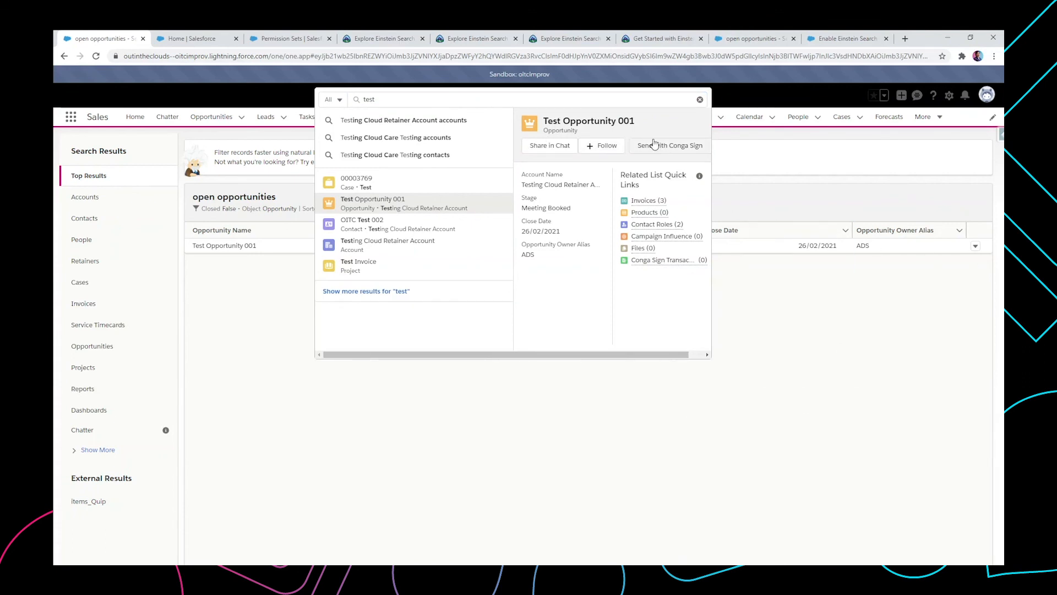
mouse_move(633, 146)
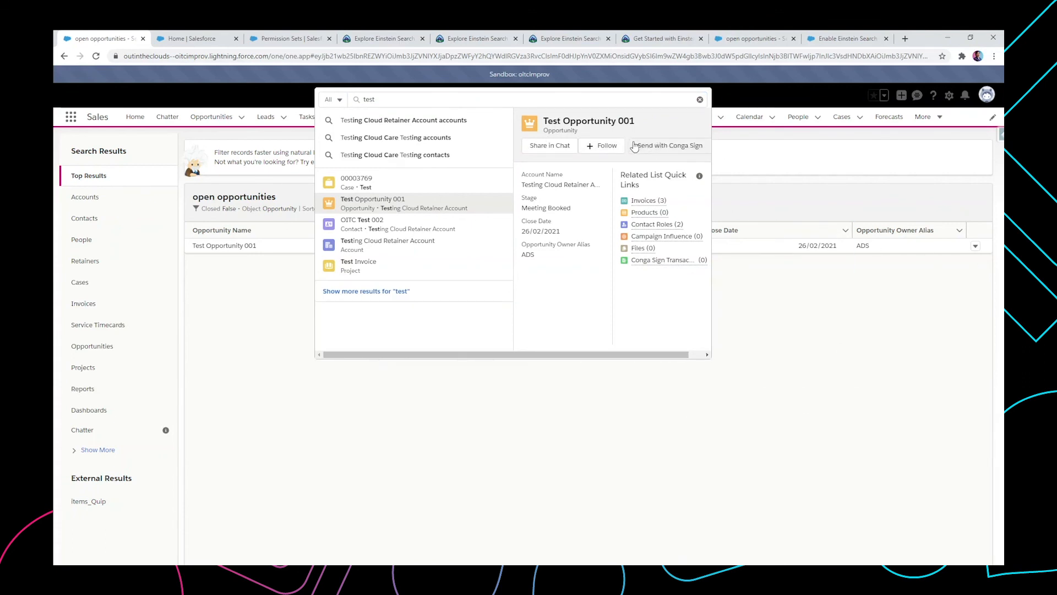
mouse_move(631, 146)
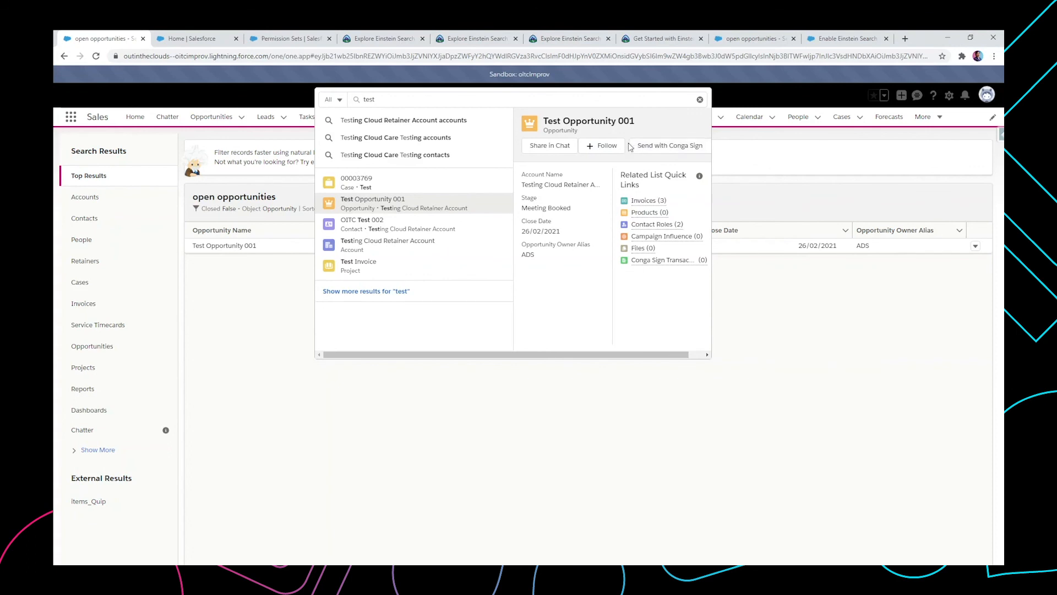